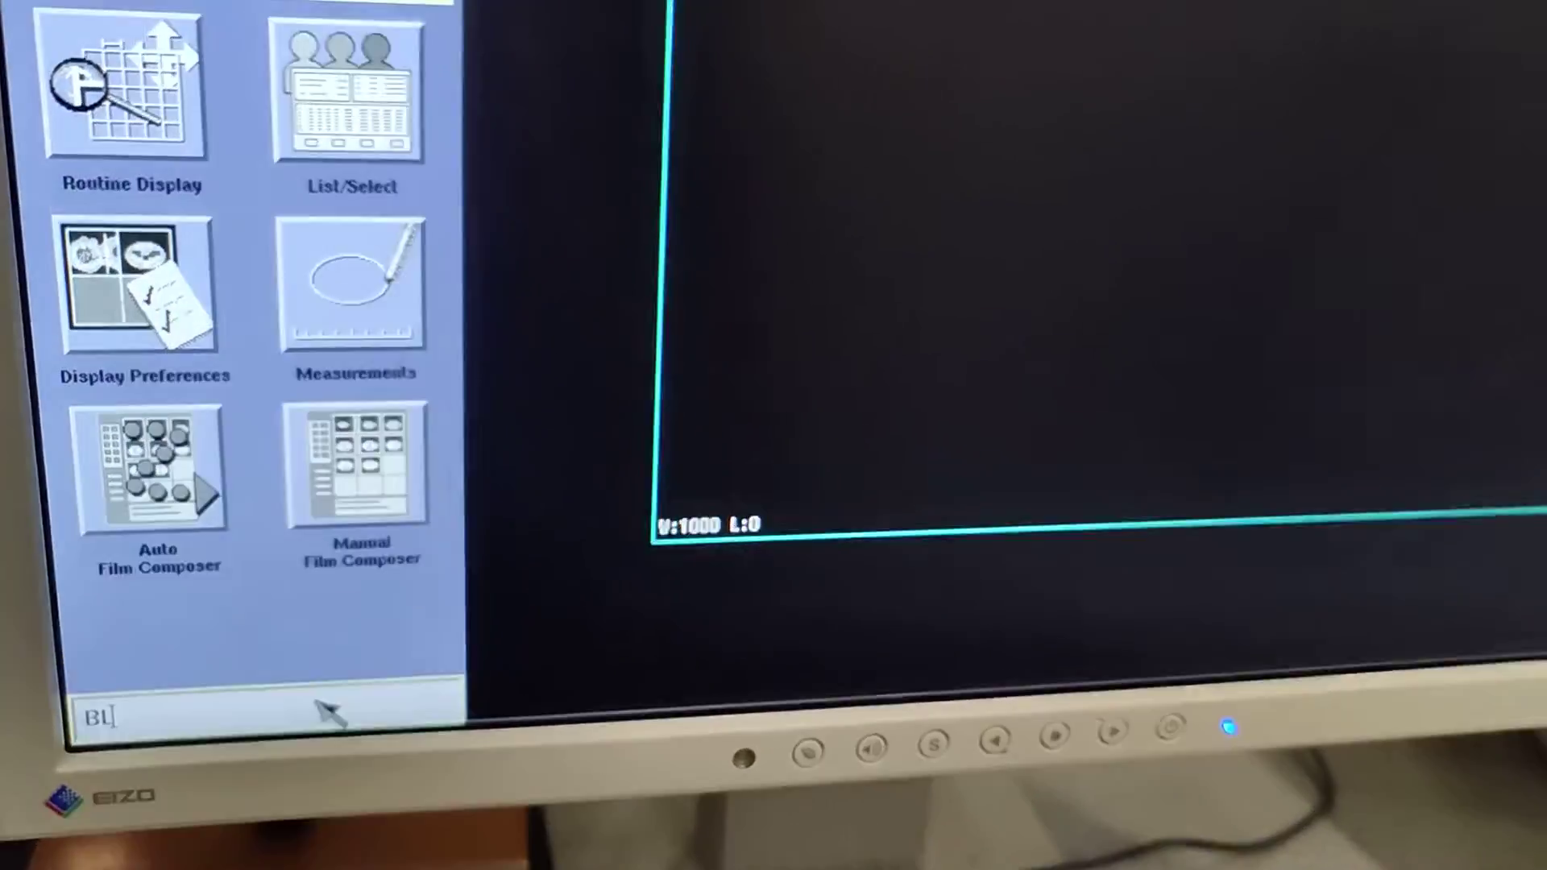
type("ANK")
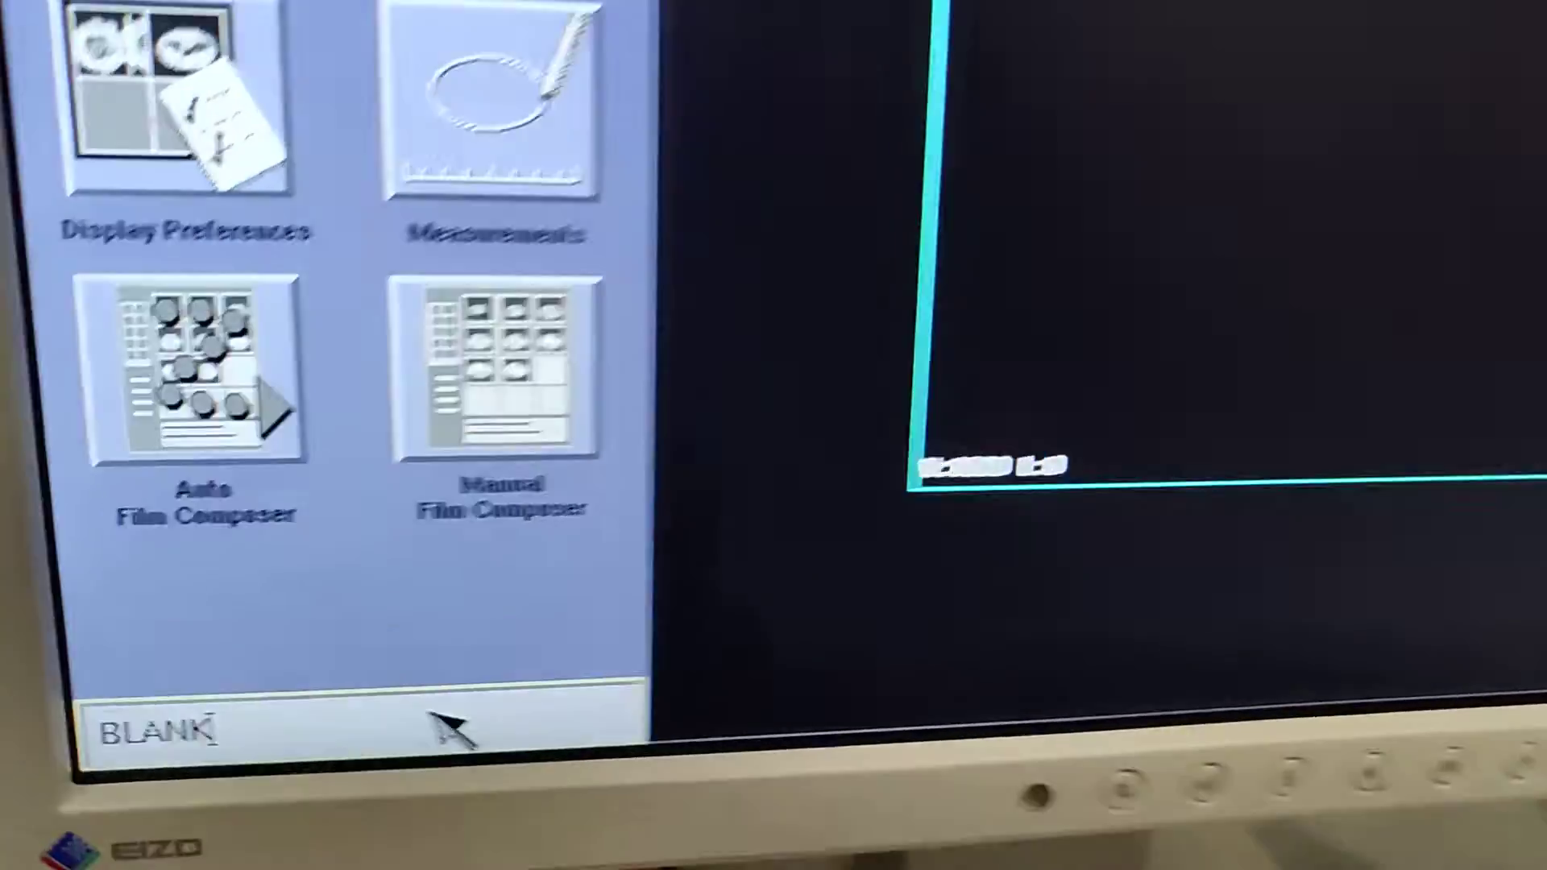